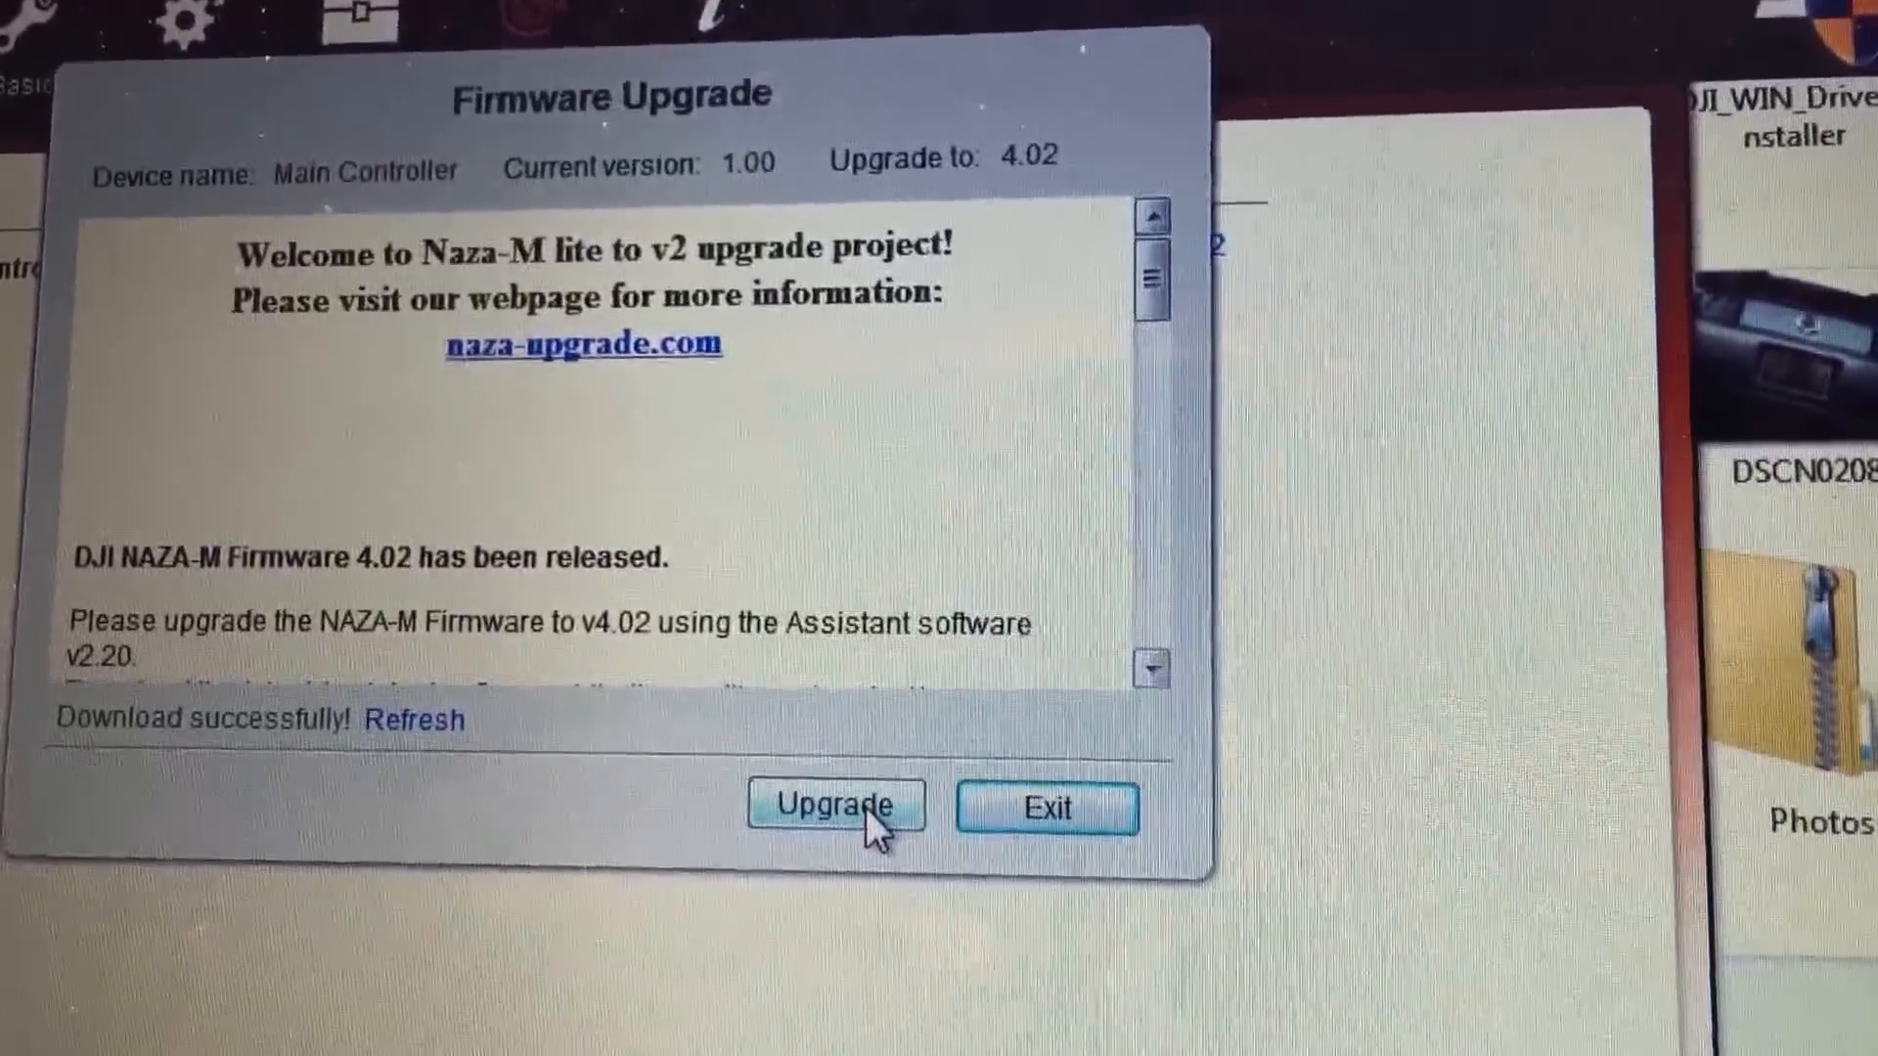
# - Flash the main controller to firmware 4.02, confirming the warning and the success notice
pyautogui.click(837, 805)
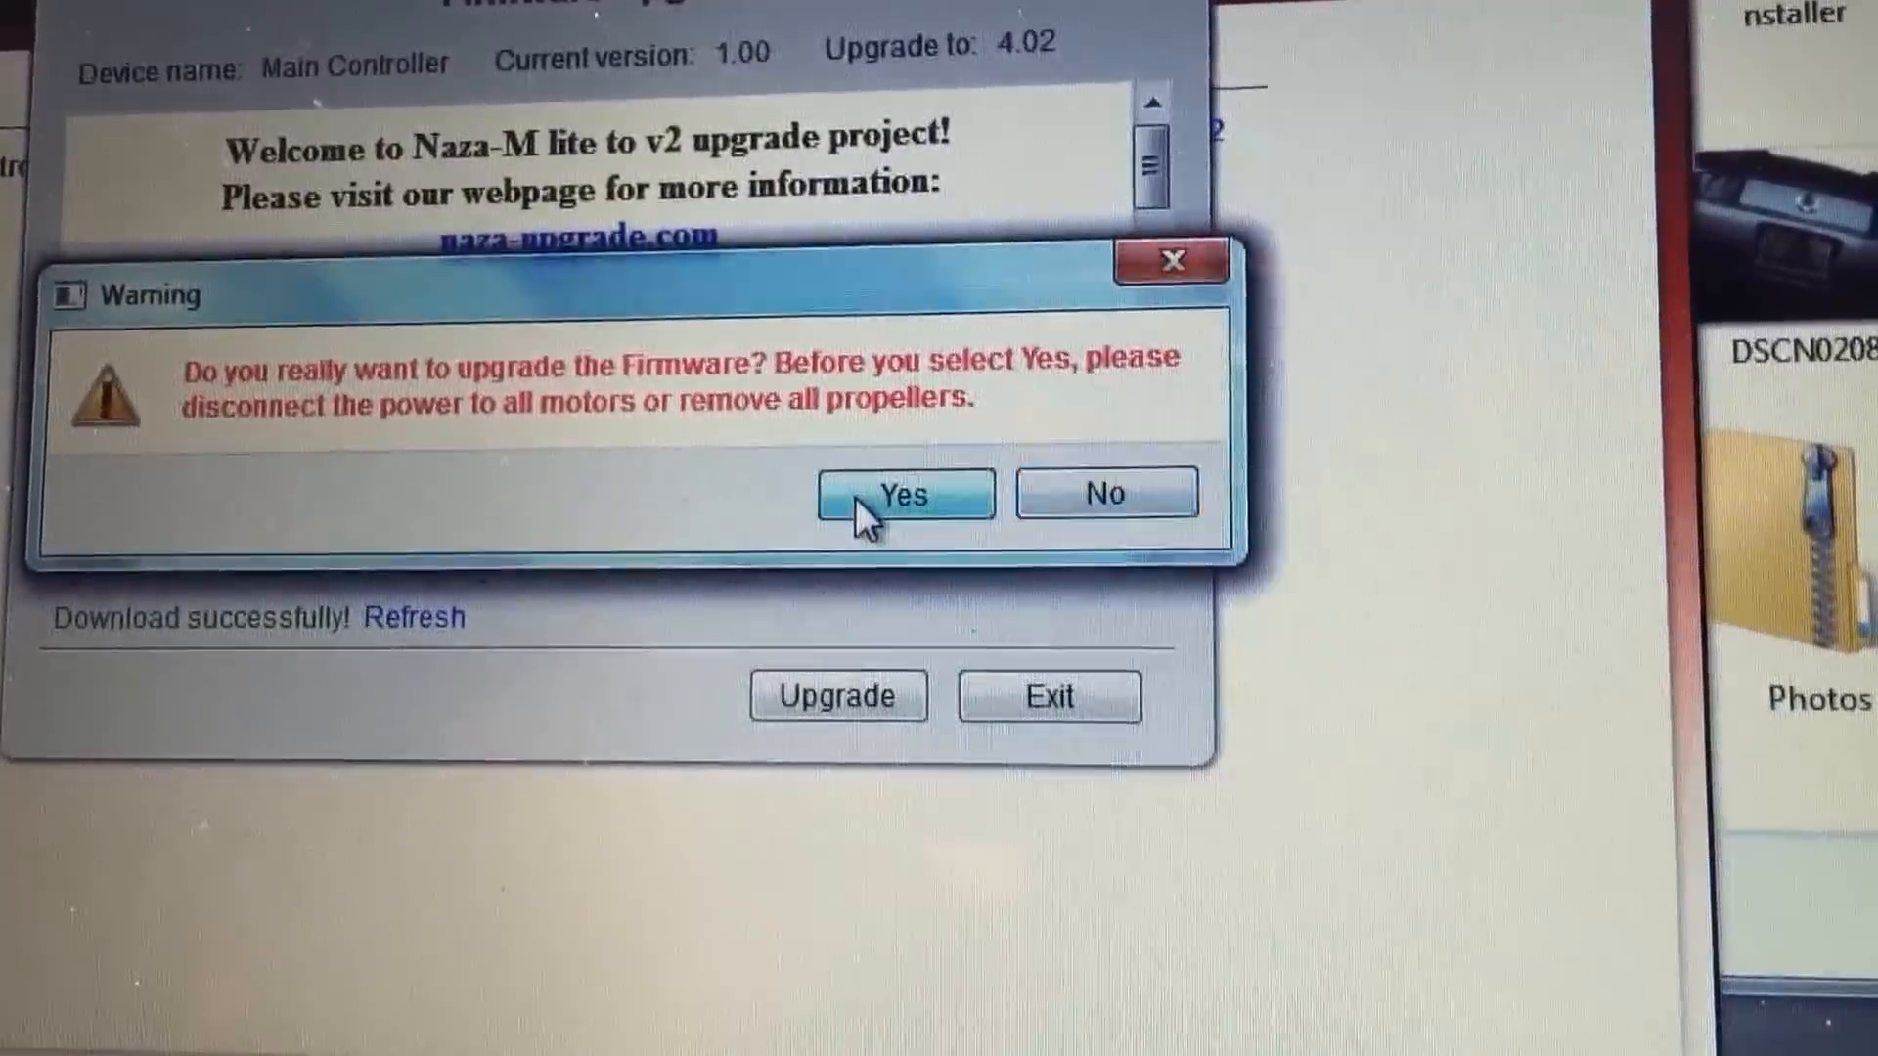
pyautogui.click(903, 495)
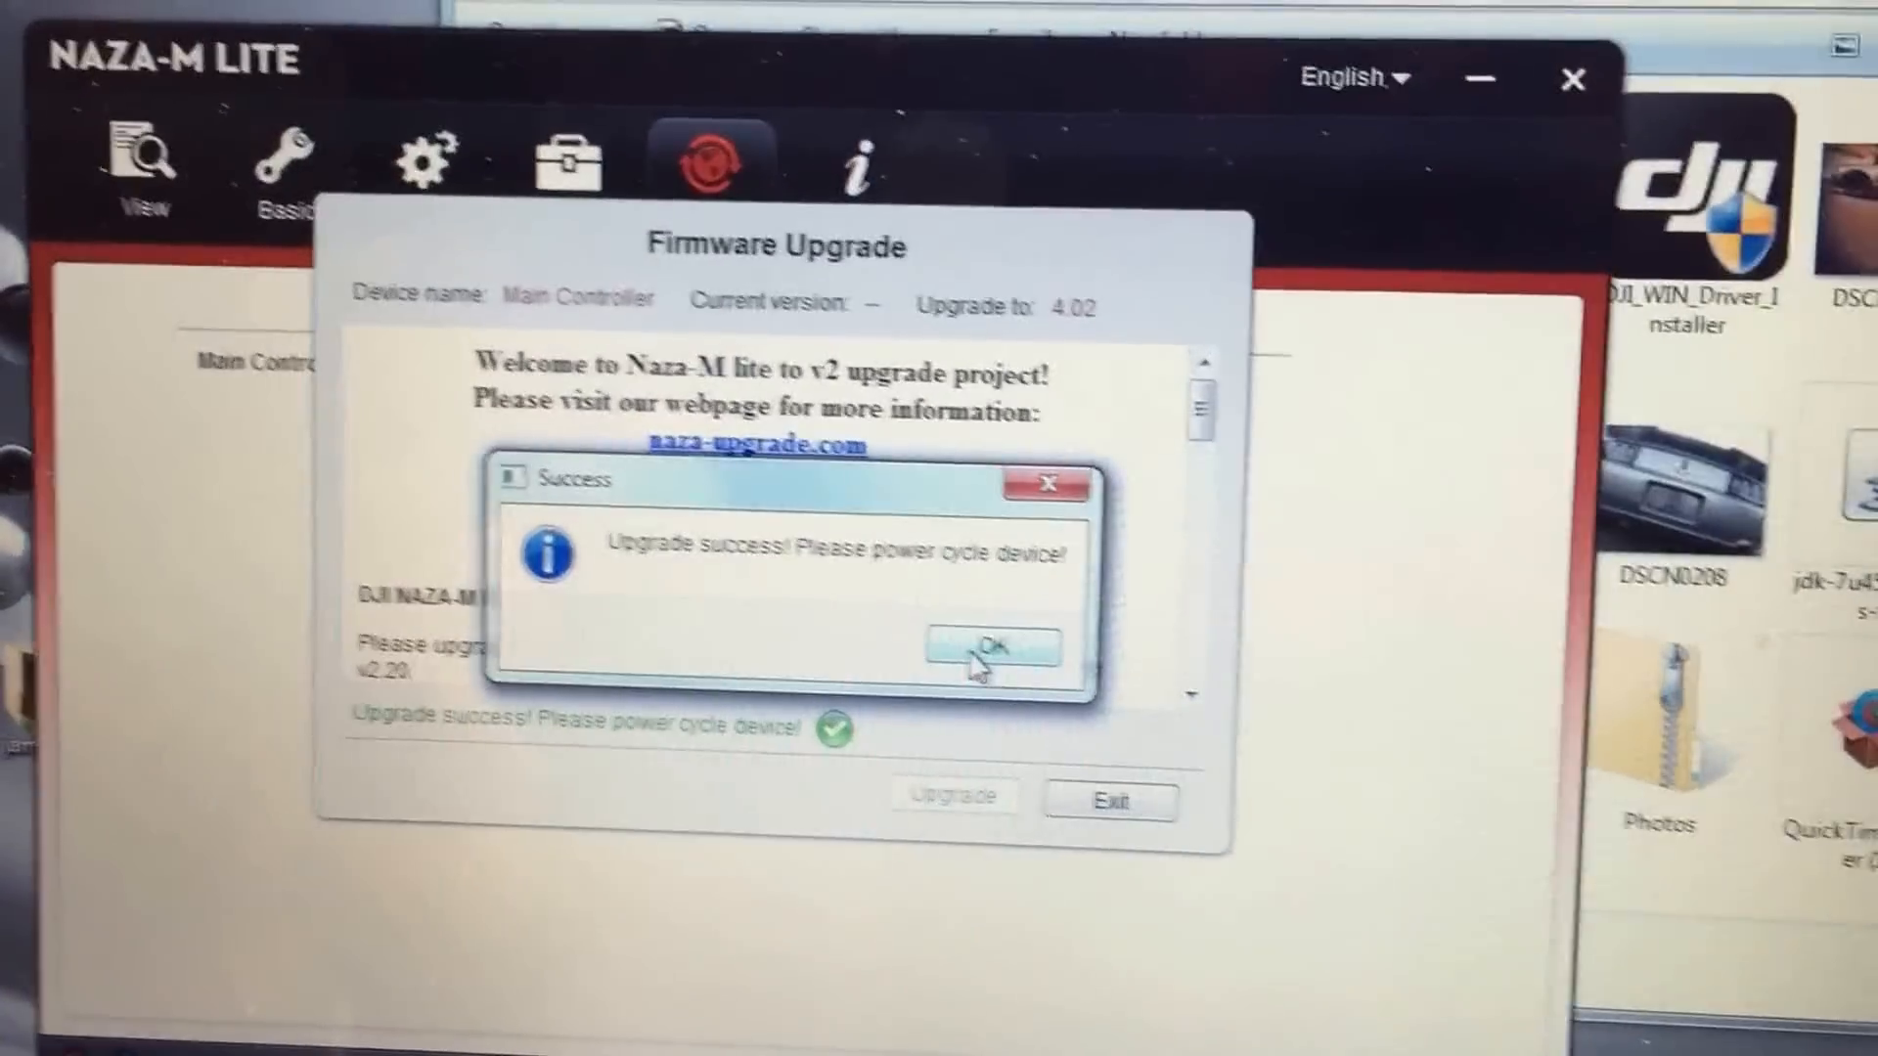
pyautogui.click(991, 644)
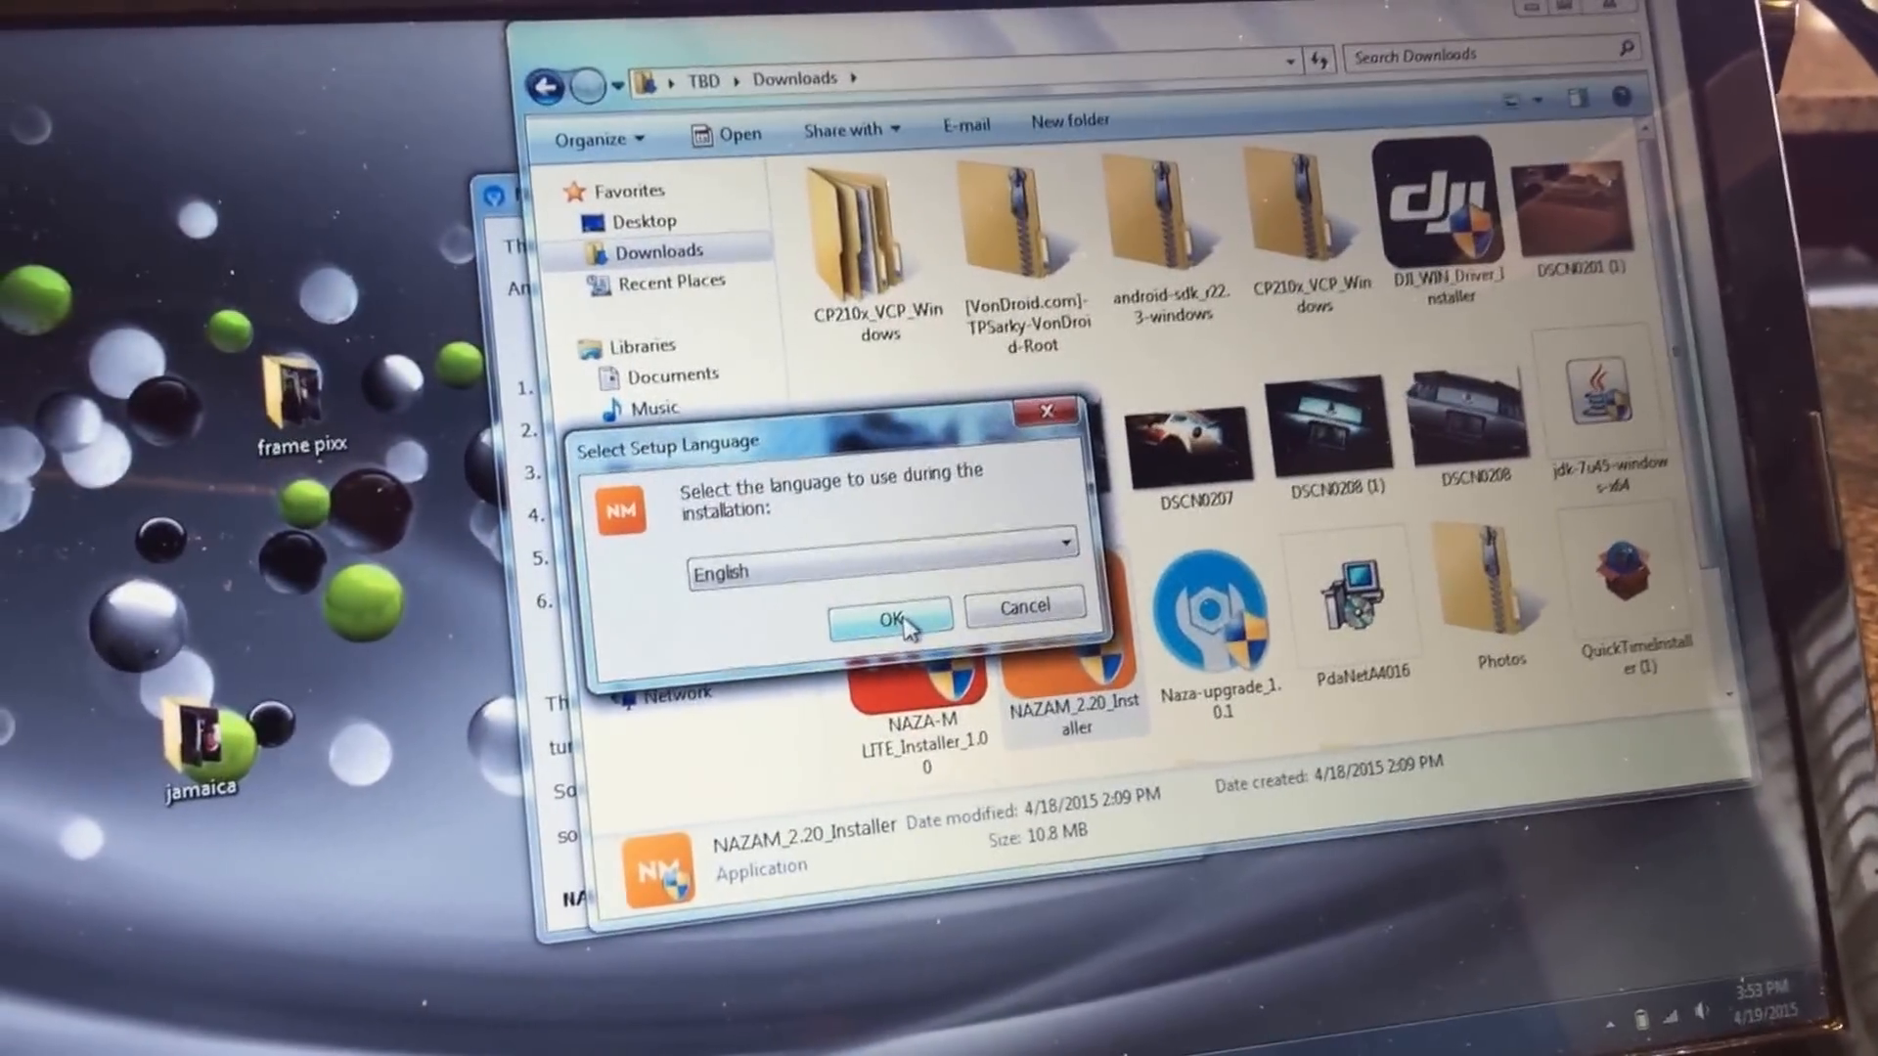
# - Accept English as setup language and launch the 2.20 installer from Downloads
pyautogui.click(887, 623)
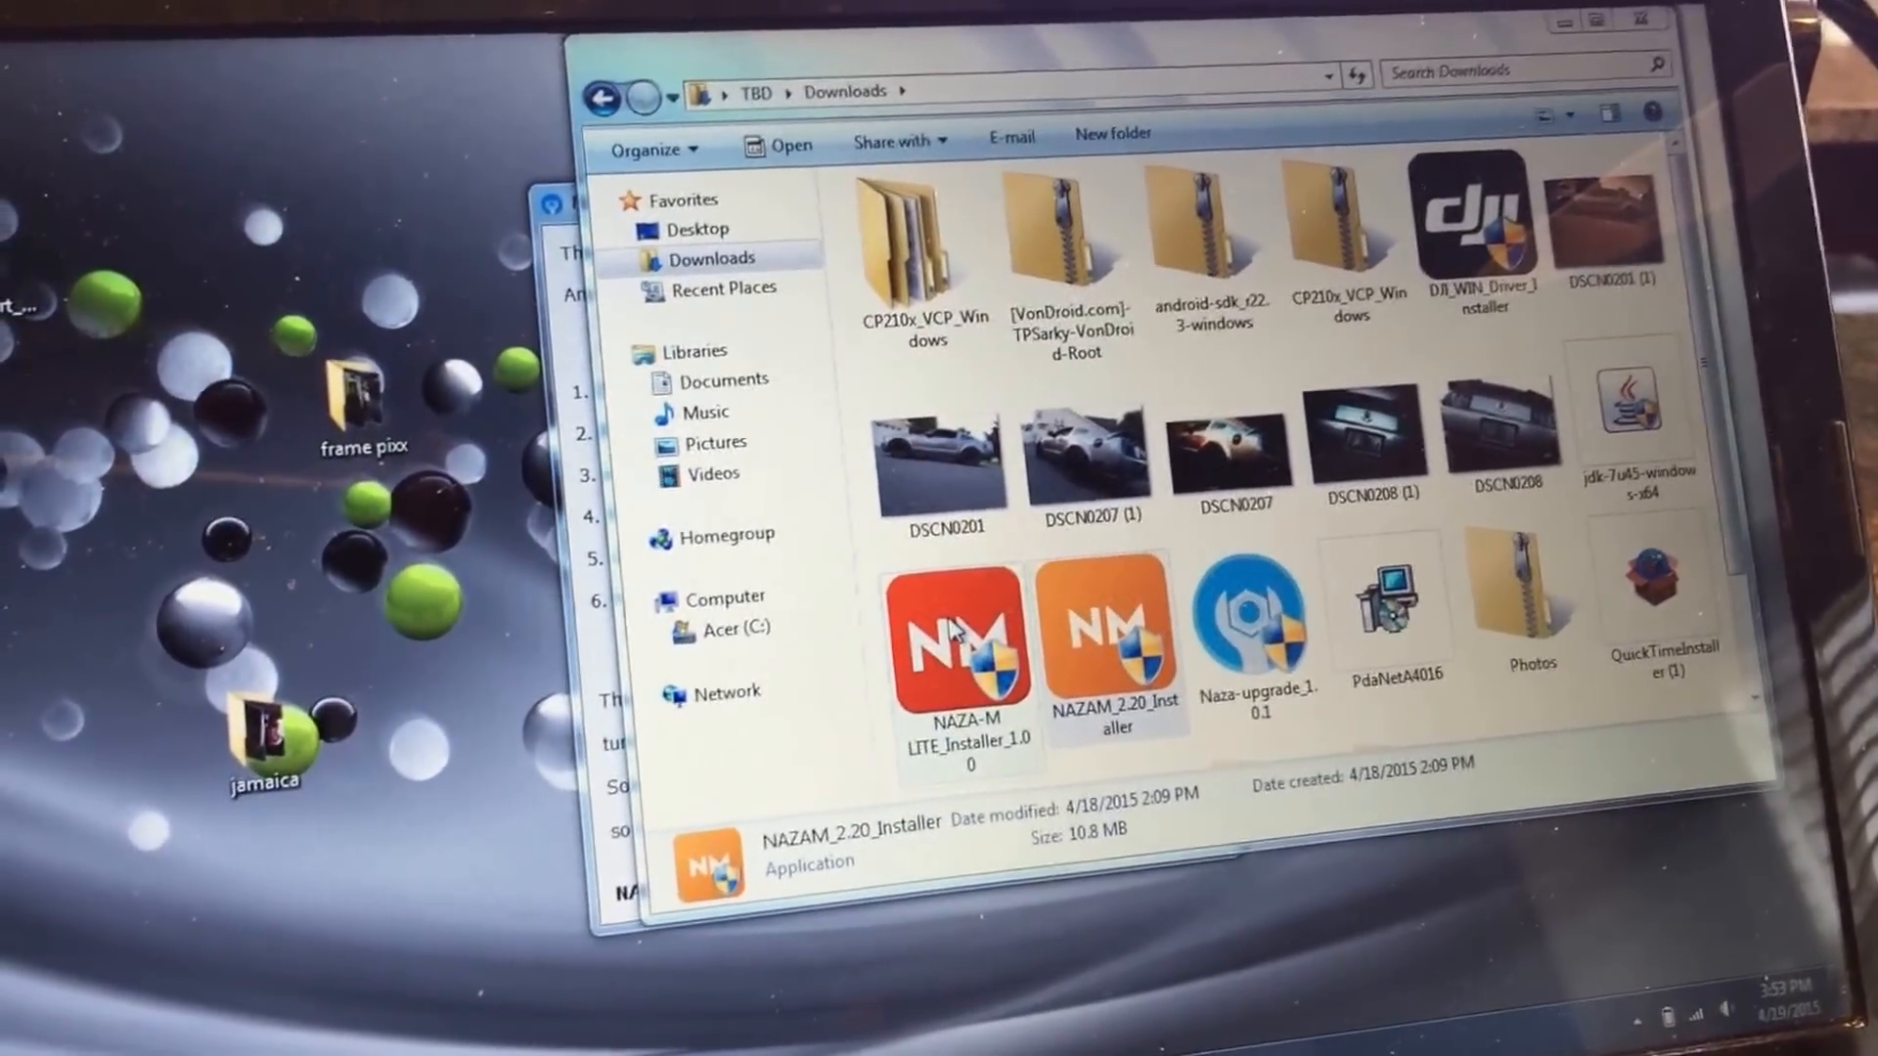
pyautogui.doubleClick(1112, 641)
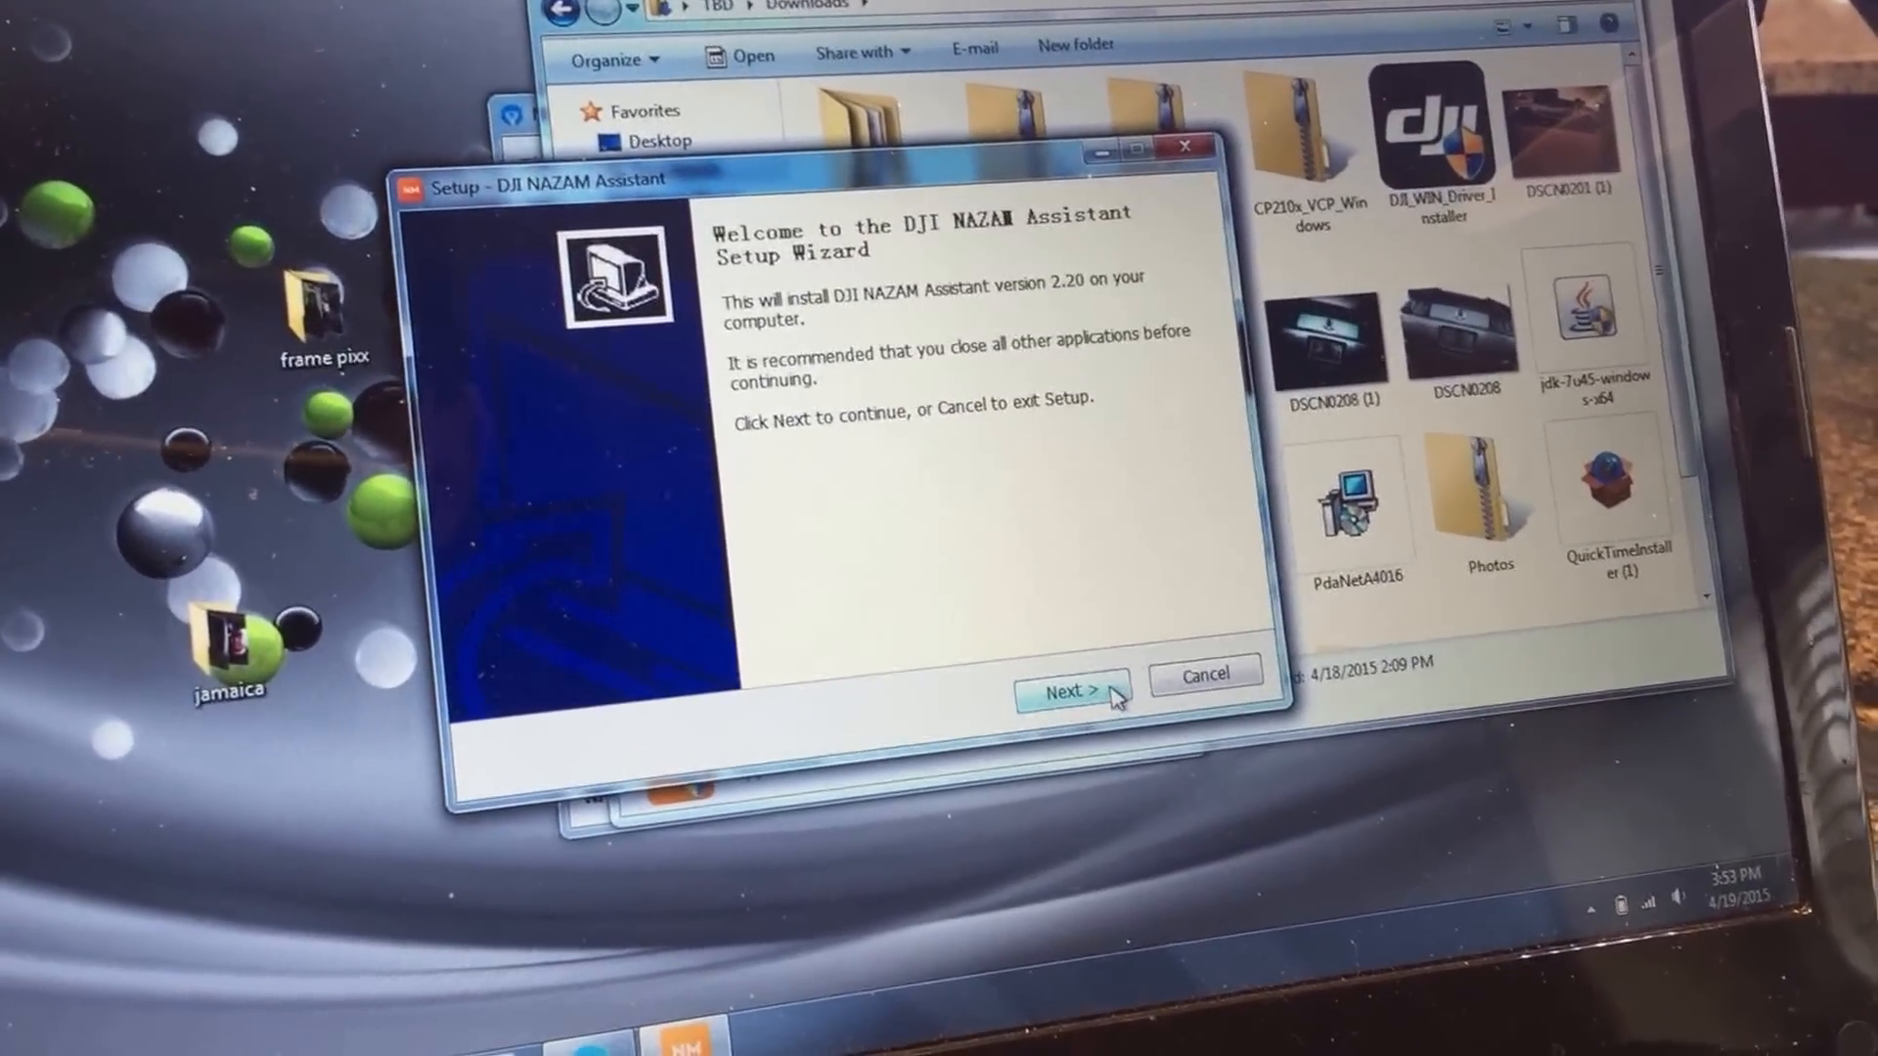
# - Install with default folders and a desktop icon, postponing the Windows Update restart
pyautogui.click(1066, 692)
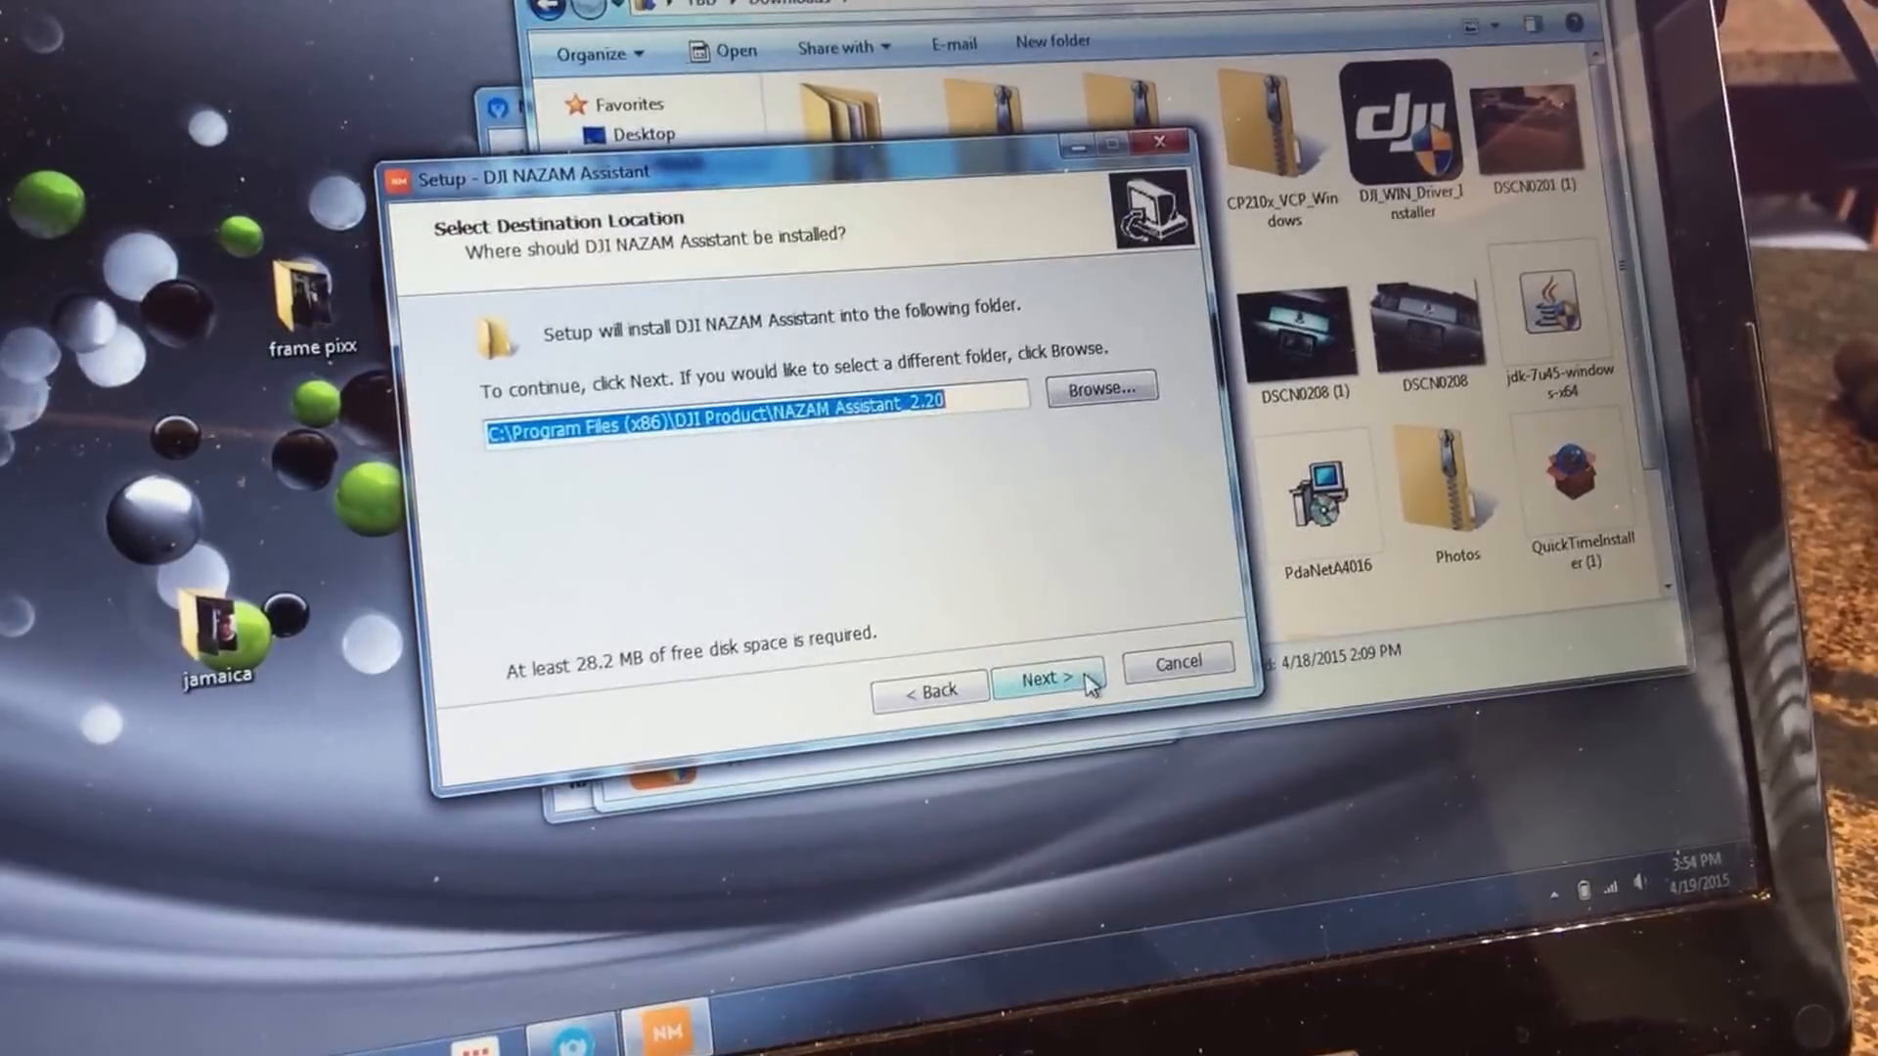
pyautogui.click(1049, 677)
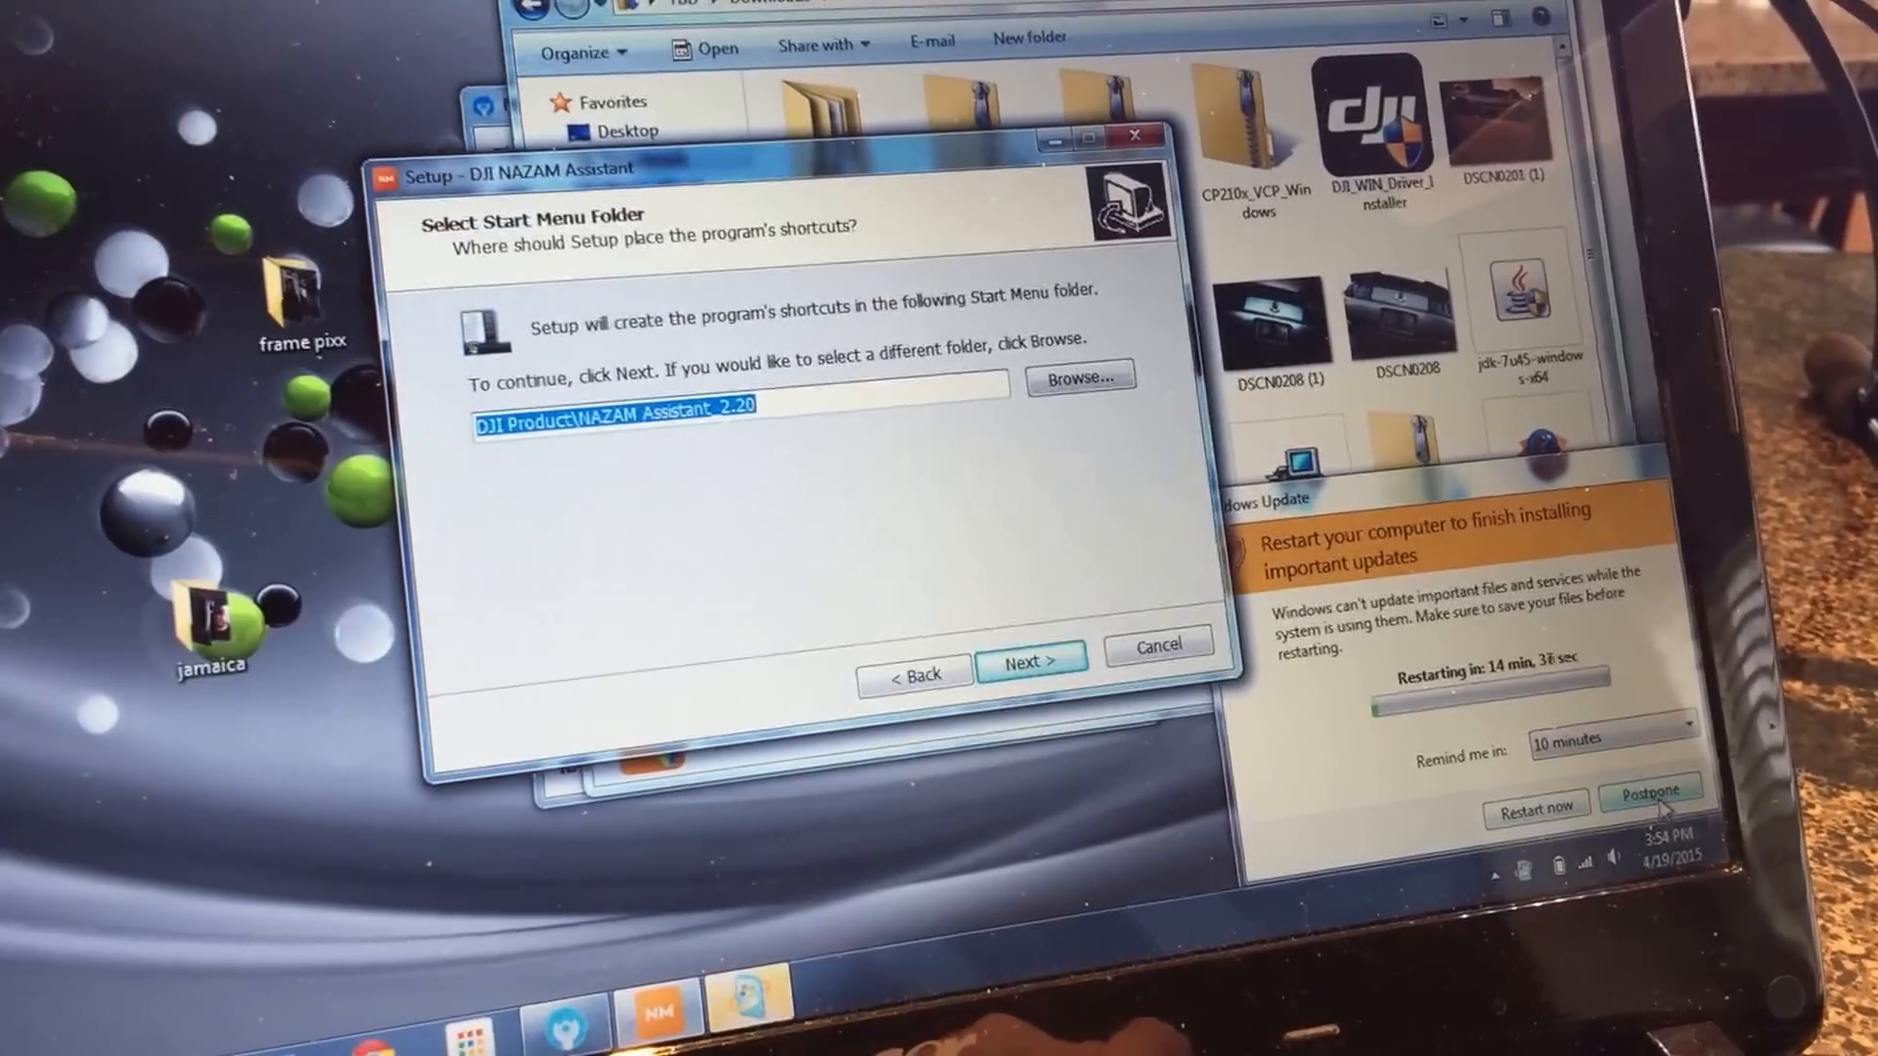
pyautogui.click(1652, 798)
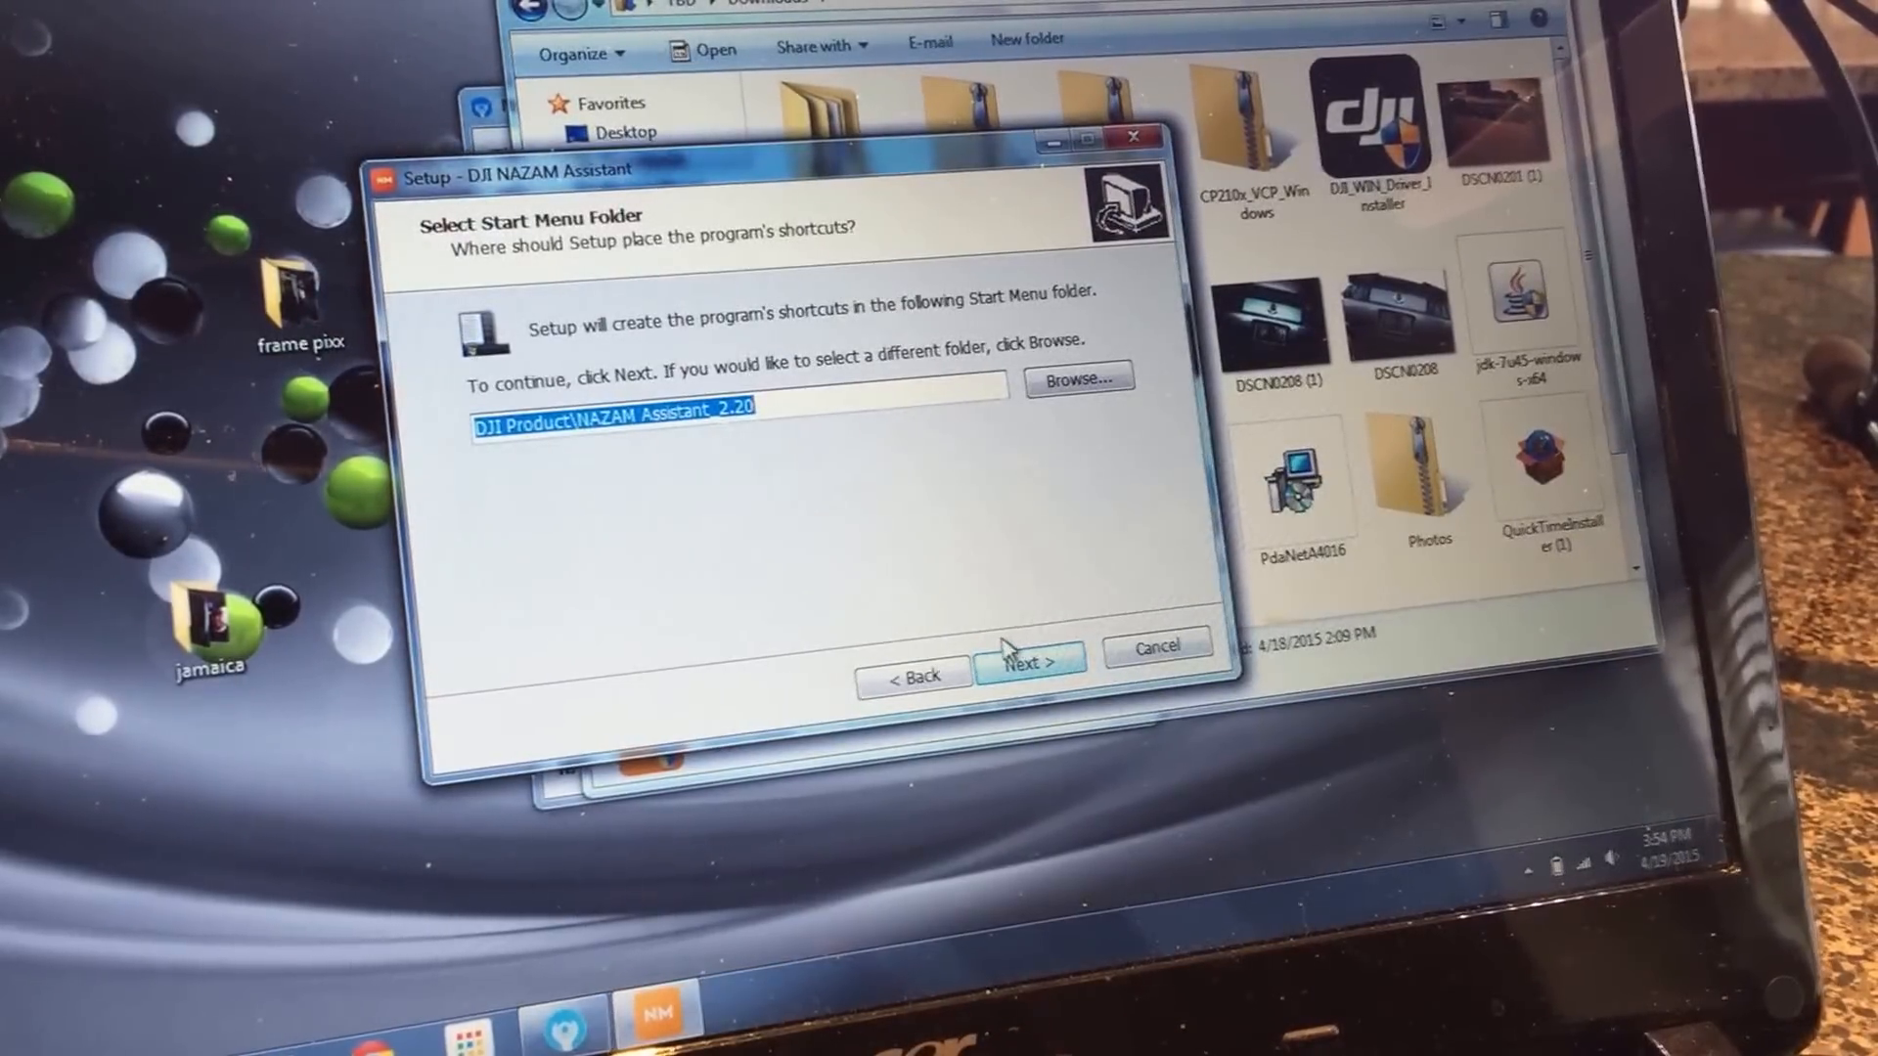
pyautogui.click(1028, 660)
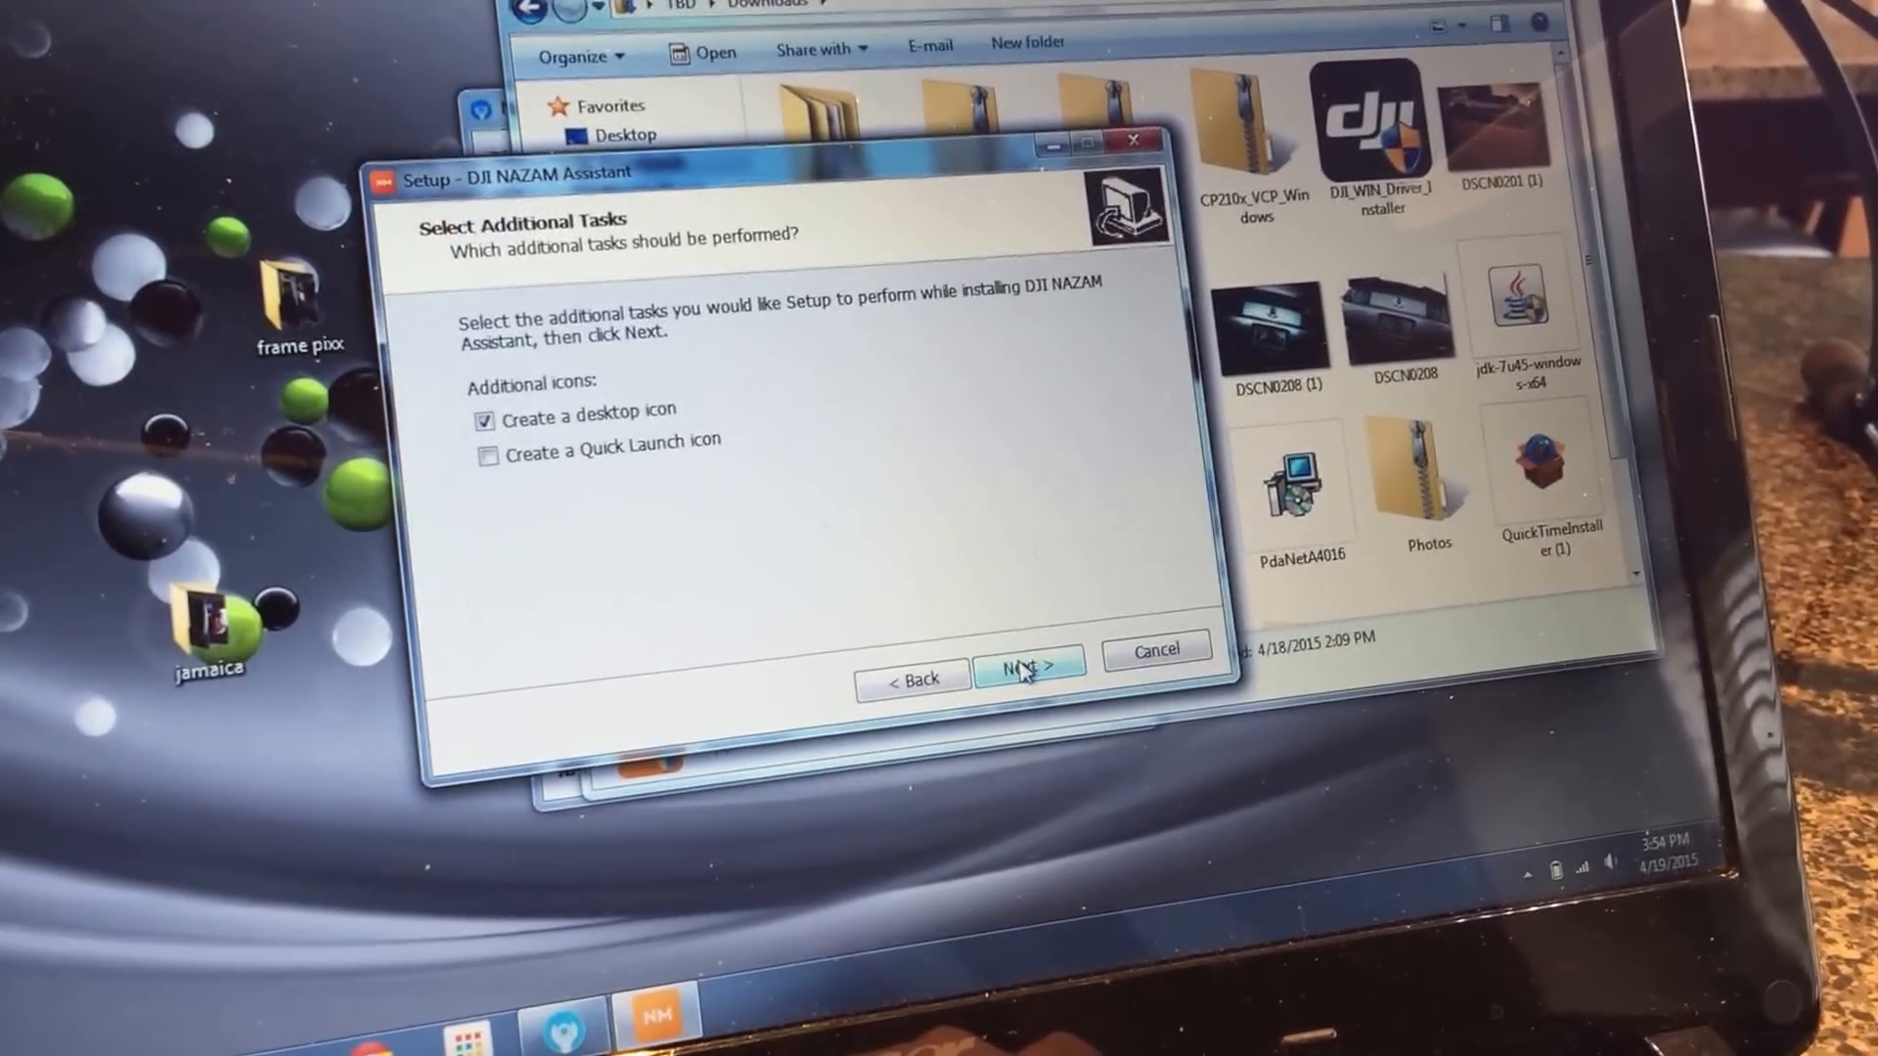
pyautogui.click(1028, 665)
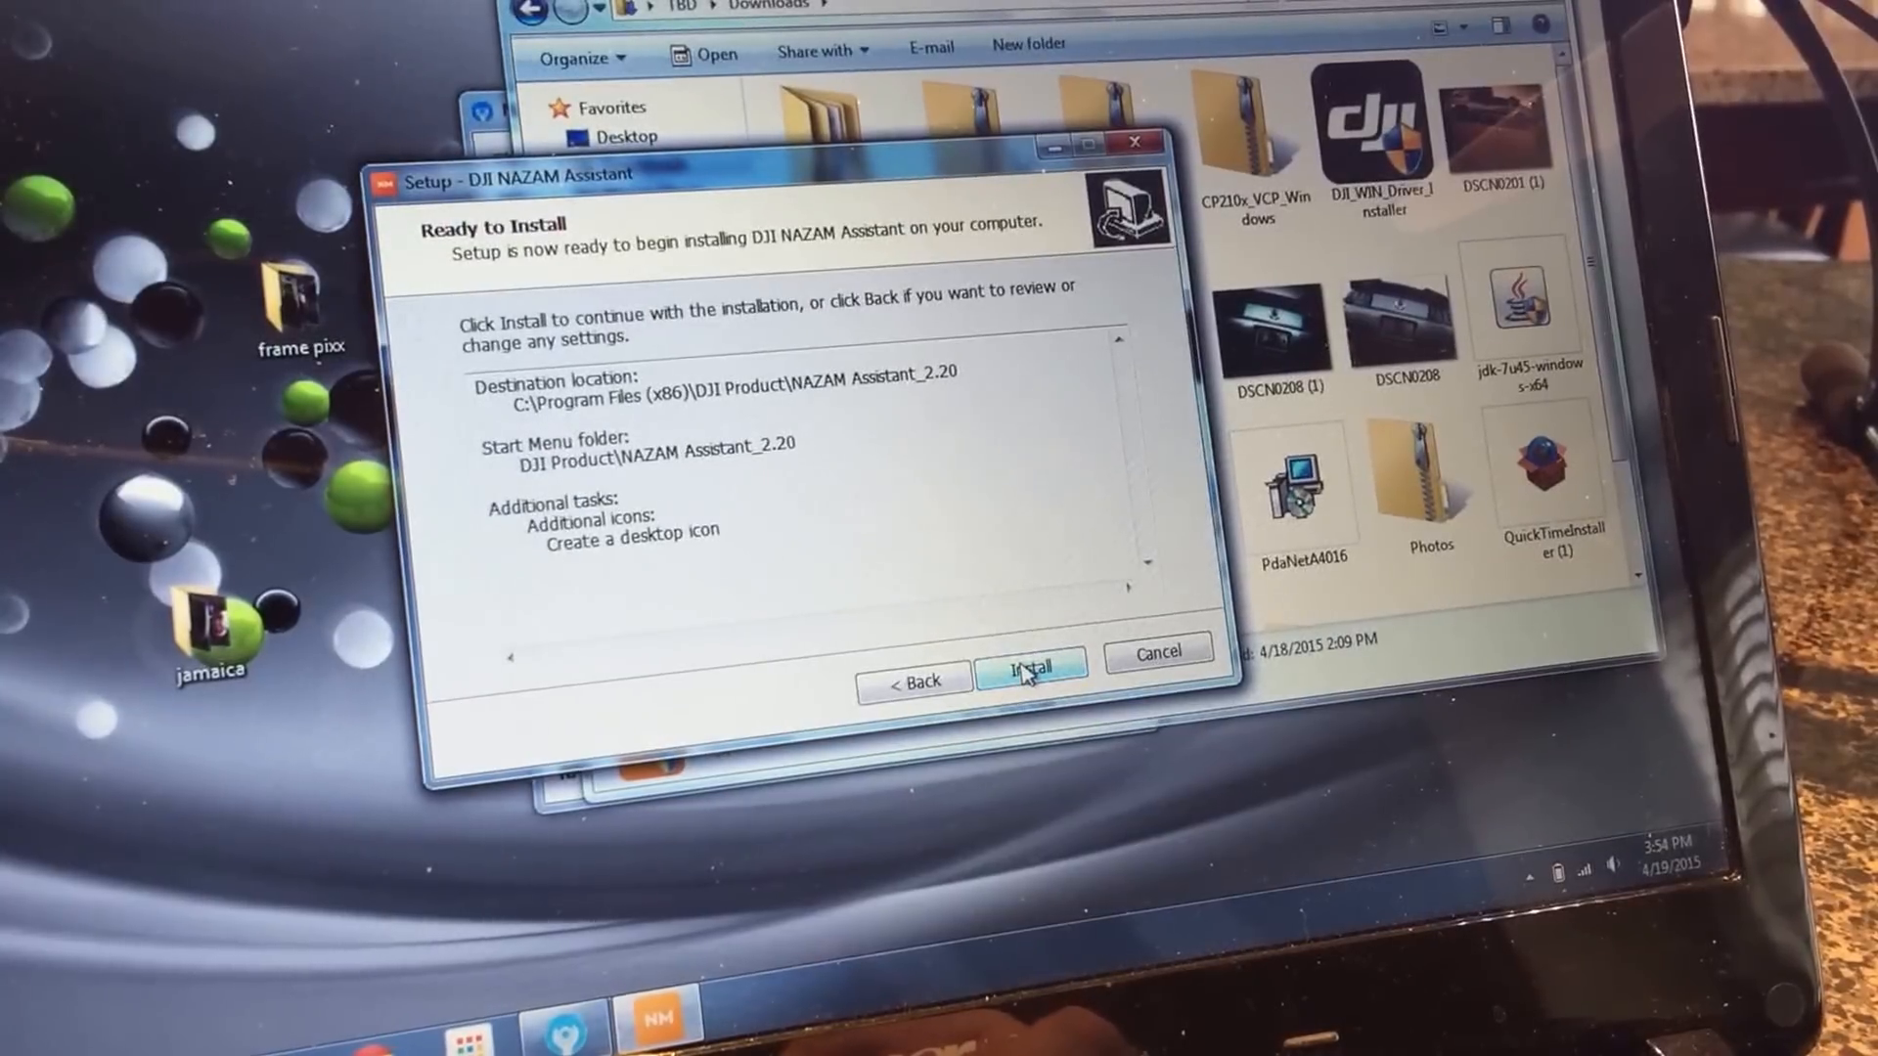
pyautogui.click(1030, 662)
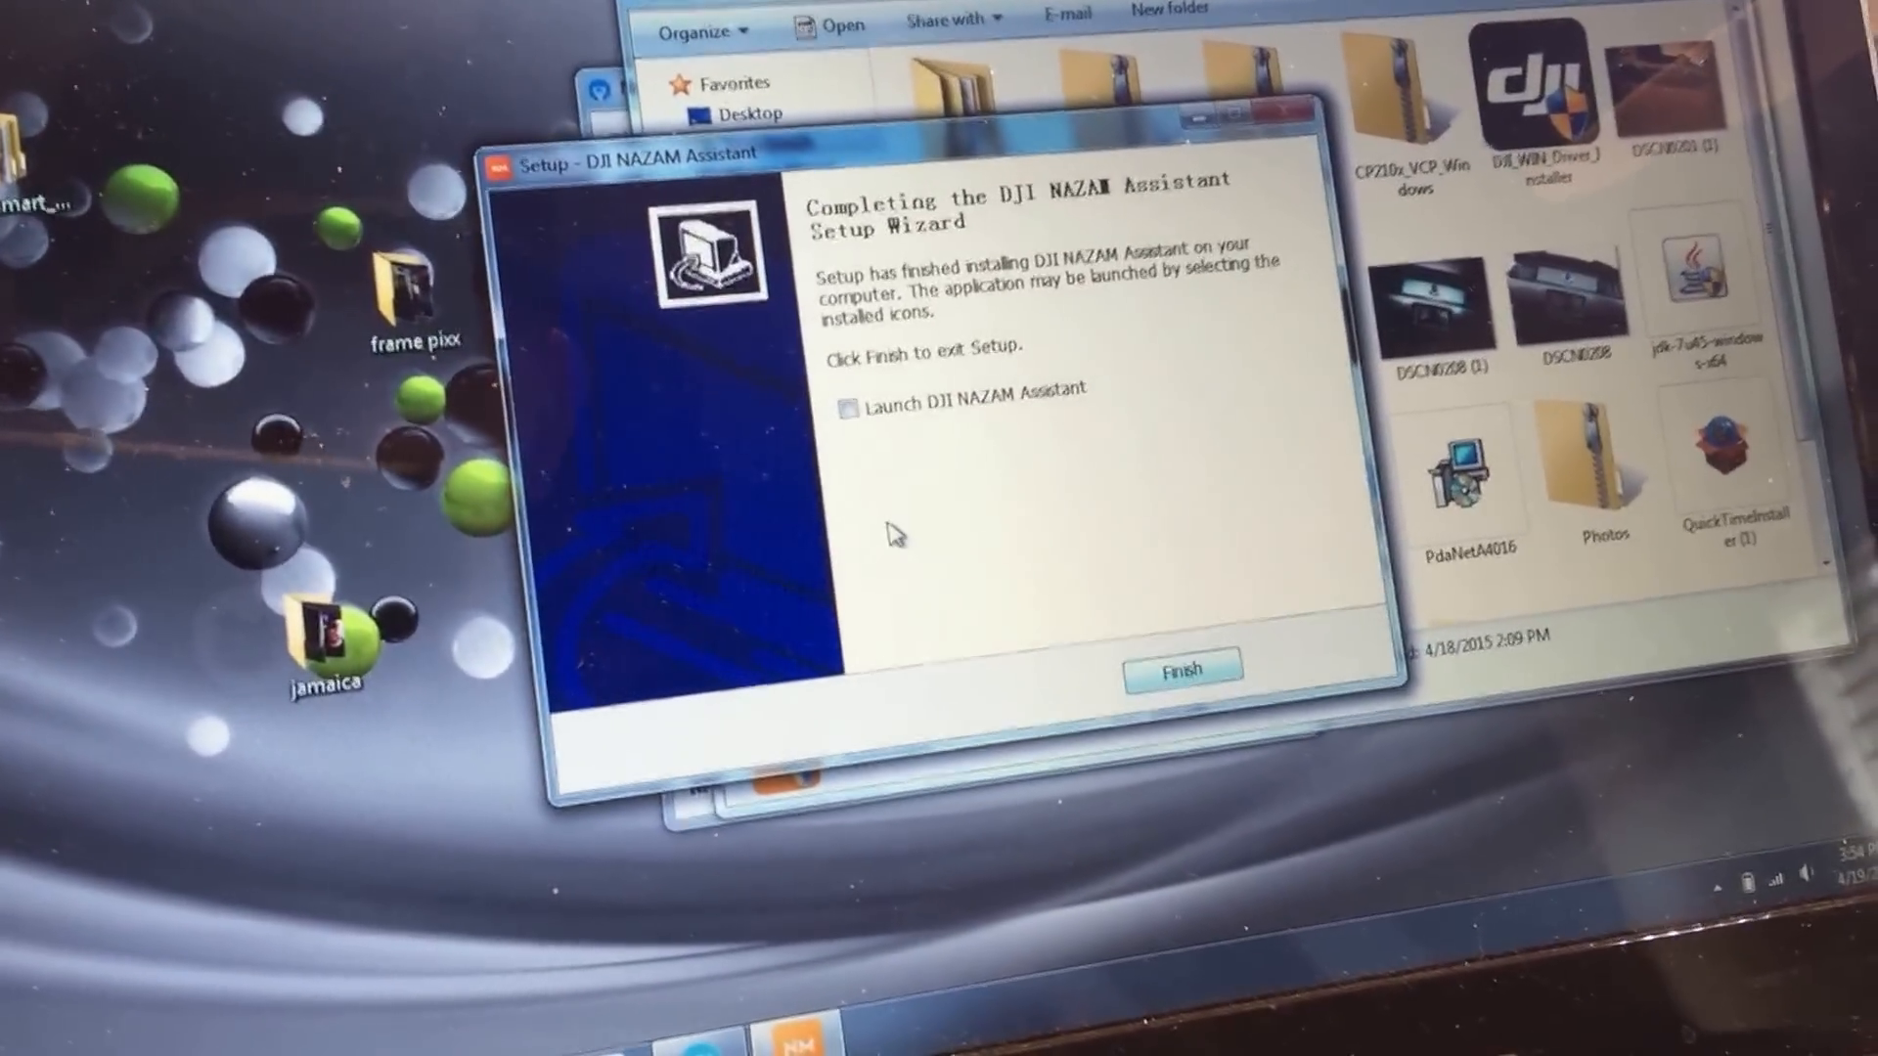
# - Finish setup with 'Launch DJI NAZAM Assistant' ticked
pyautogui.click(849, 409)
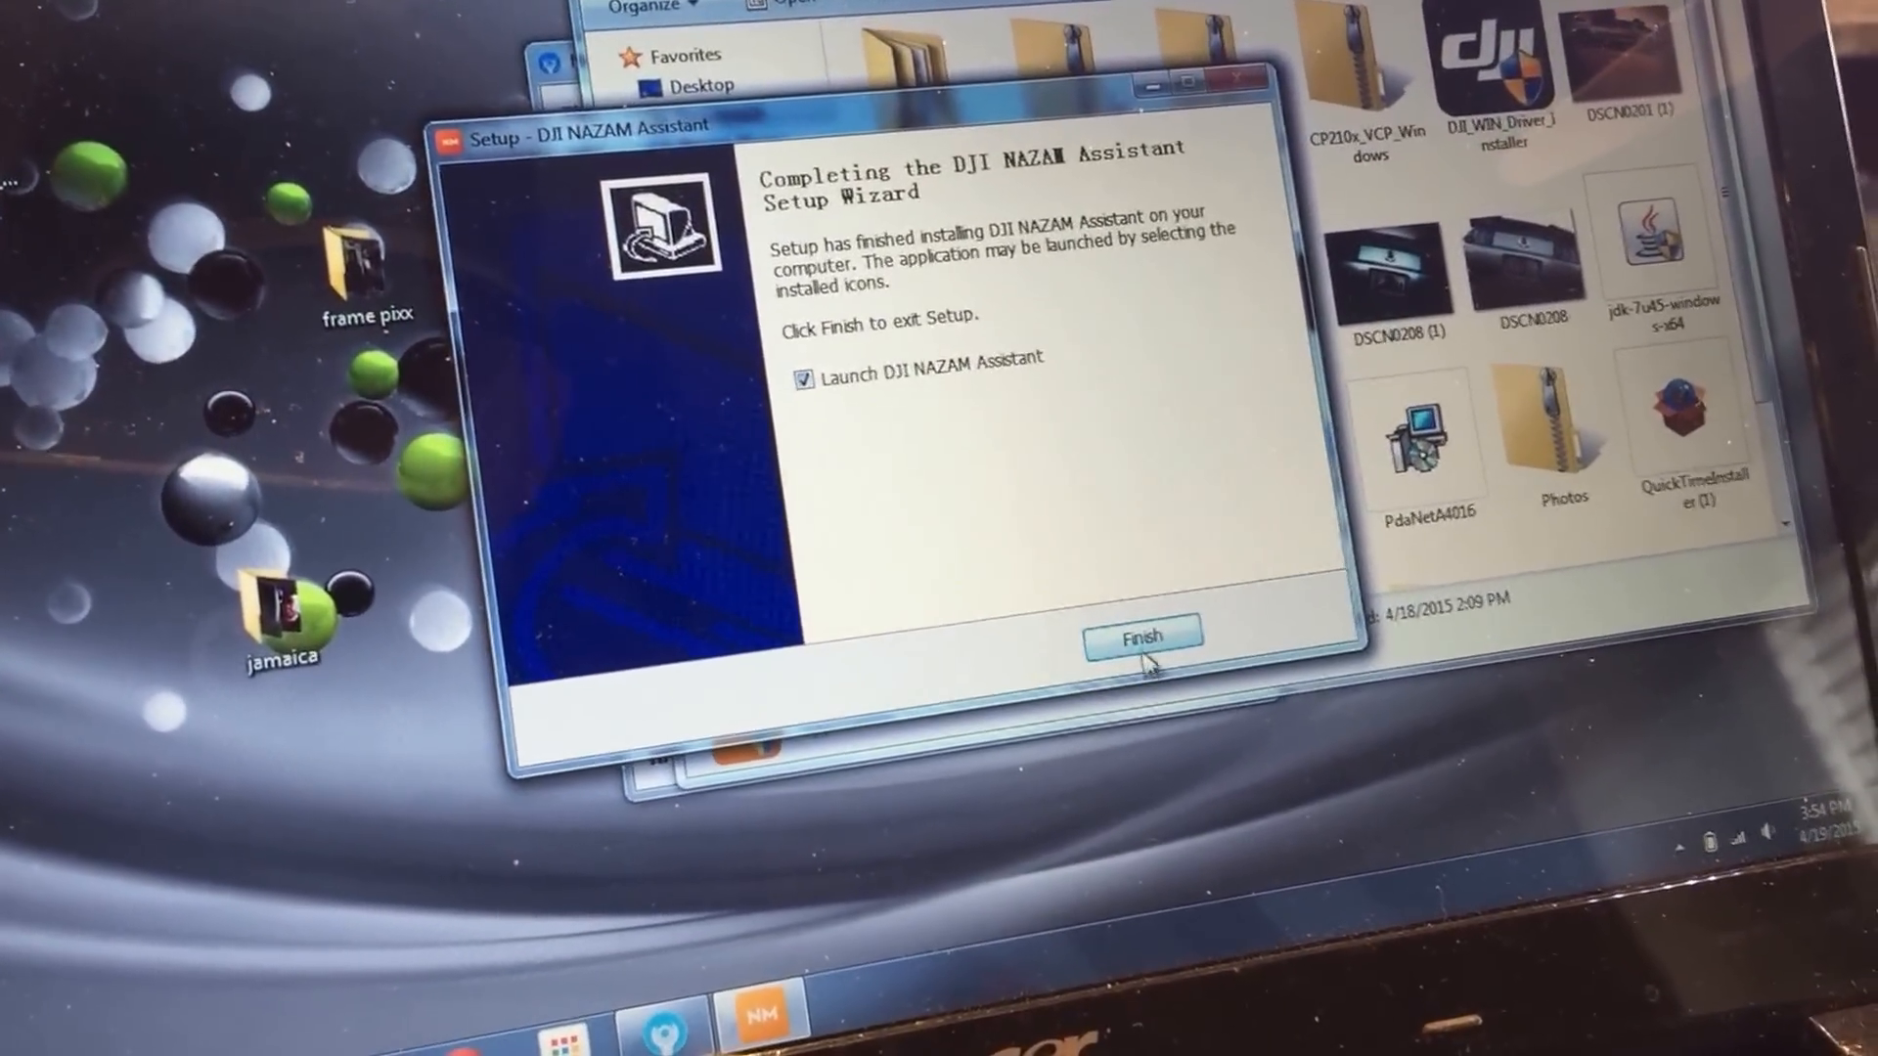
pyautogui.click(1140, 636)
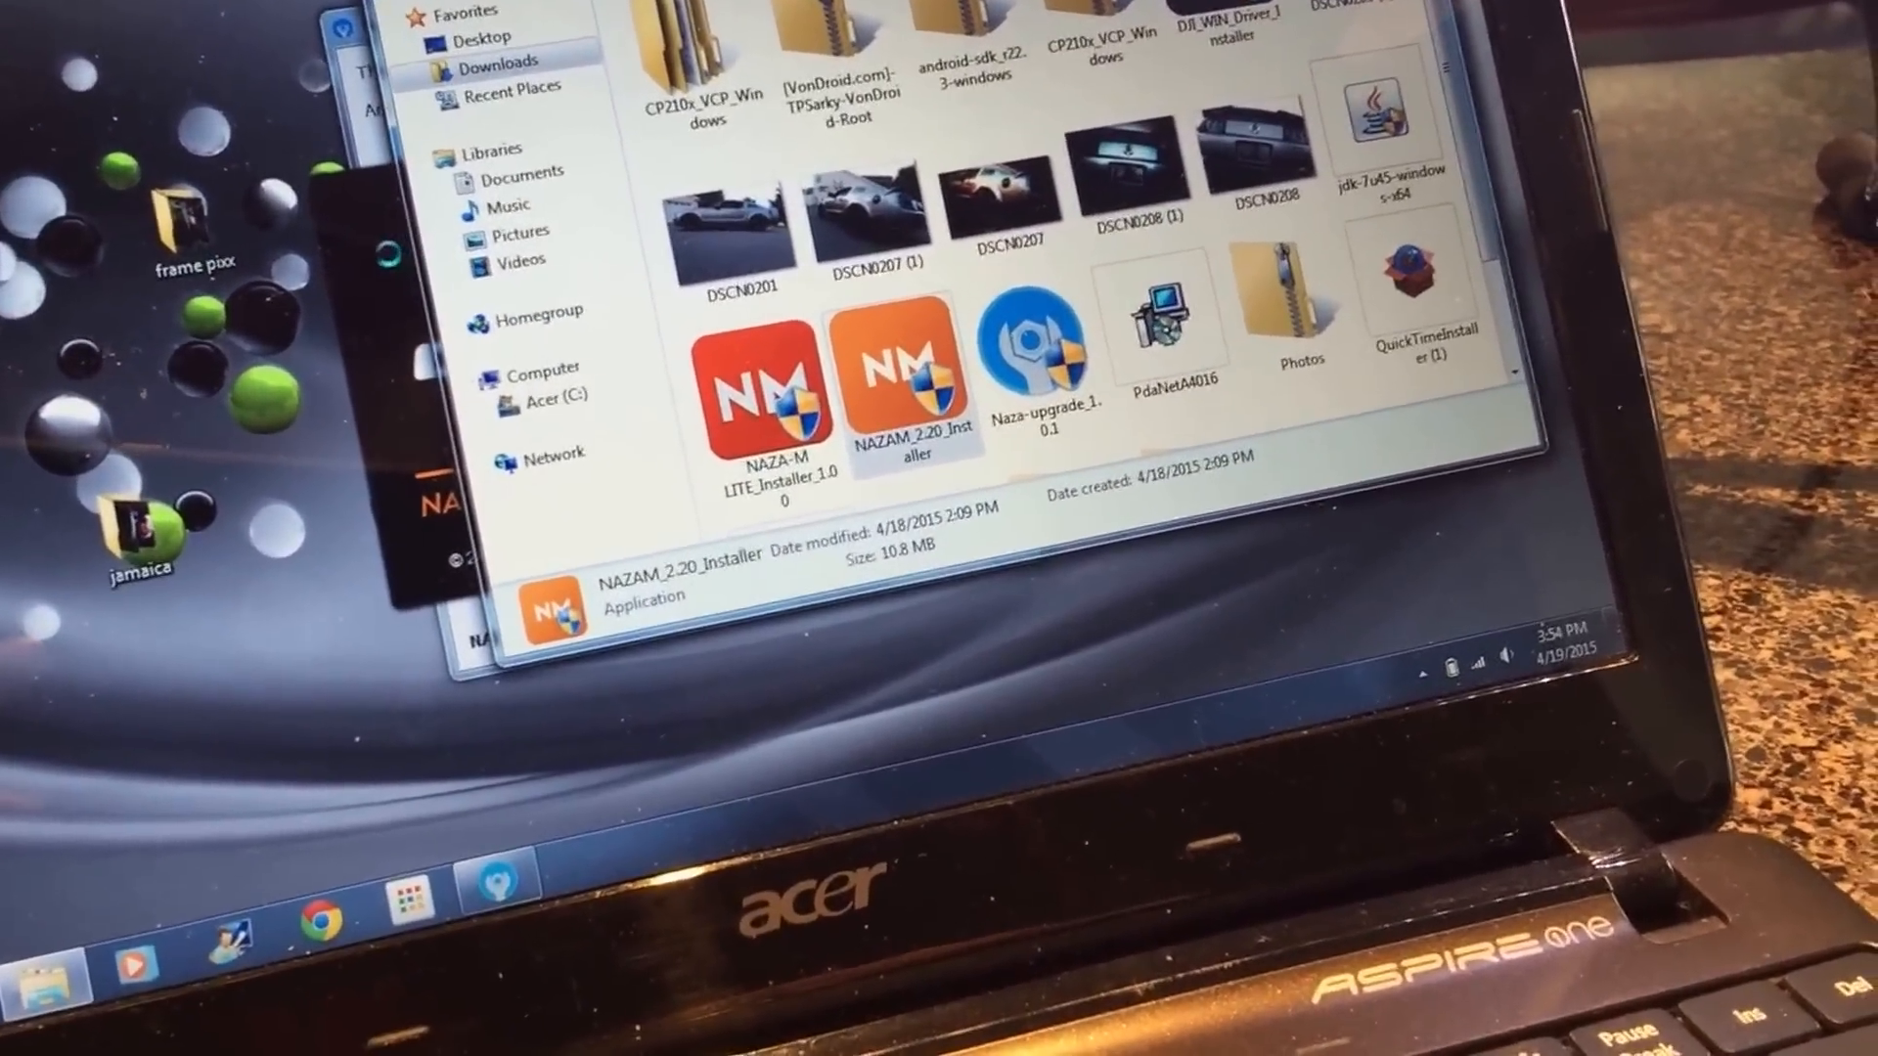
pyautogui.doubleClick(913, 384)
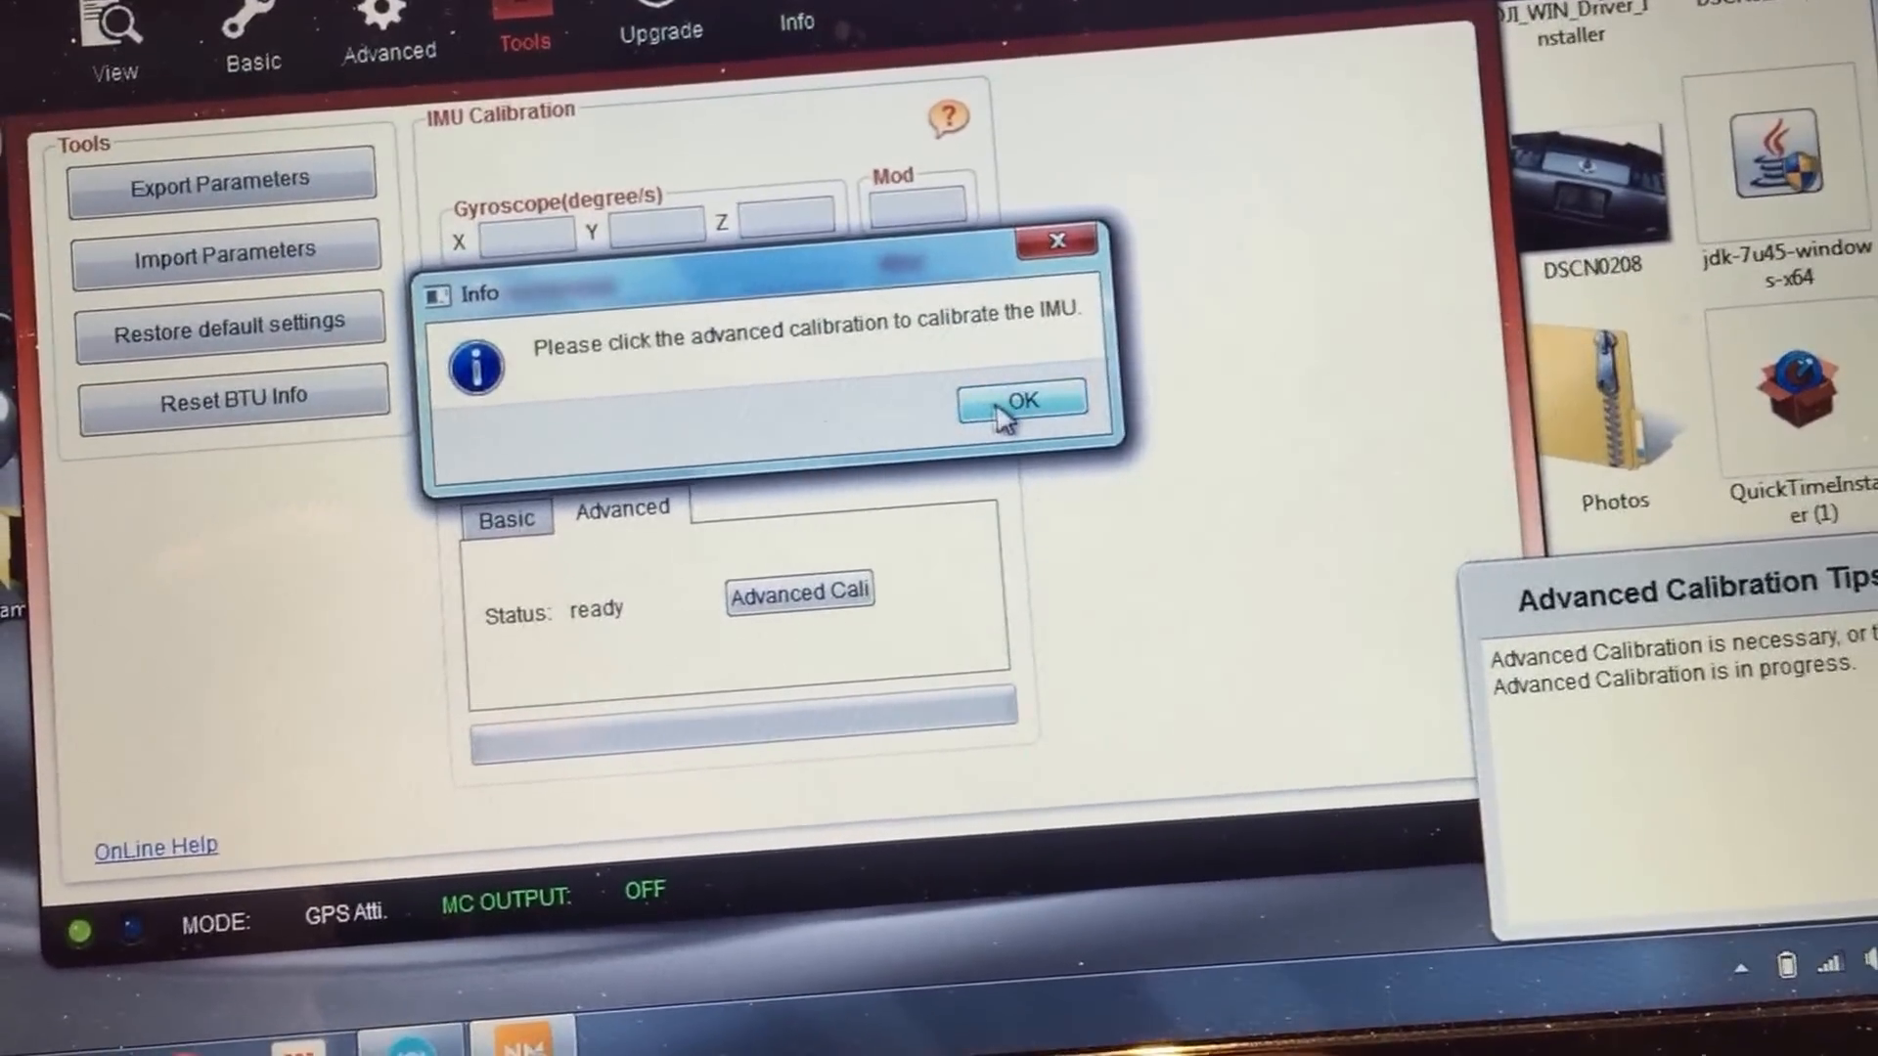
# - Dismiss the IMU calibration notice and view firmware 4.02 on the Upgrade page
pyautogui.click(1019, 400)
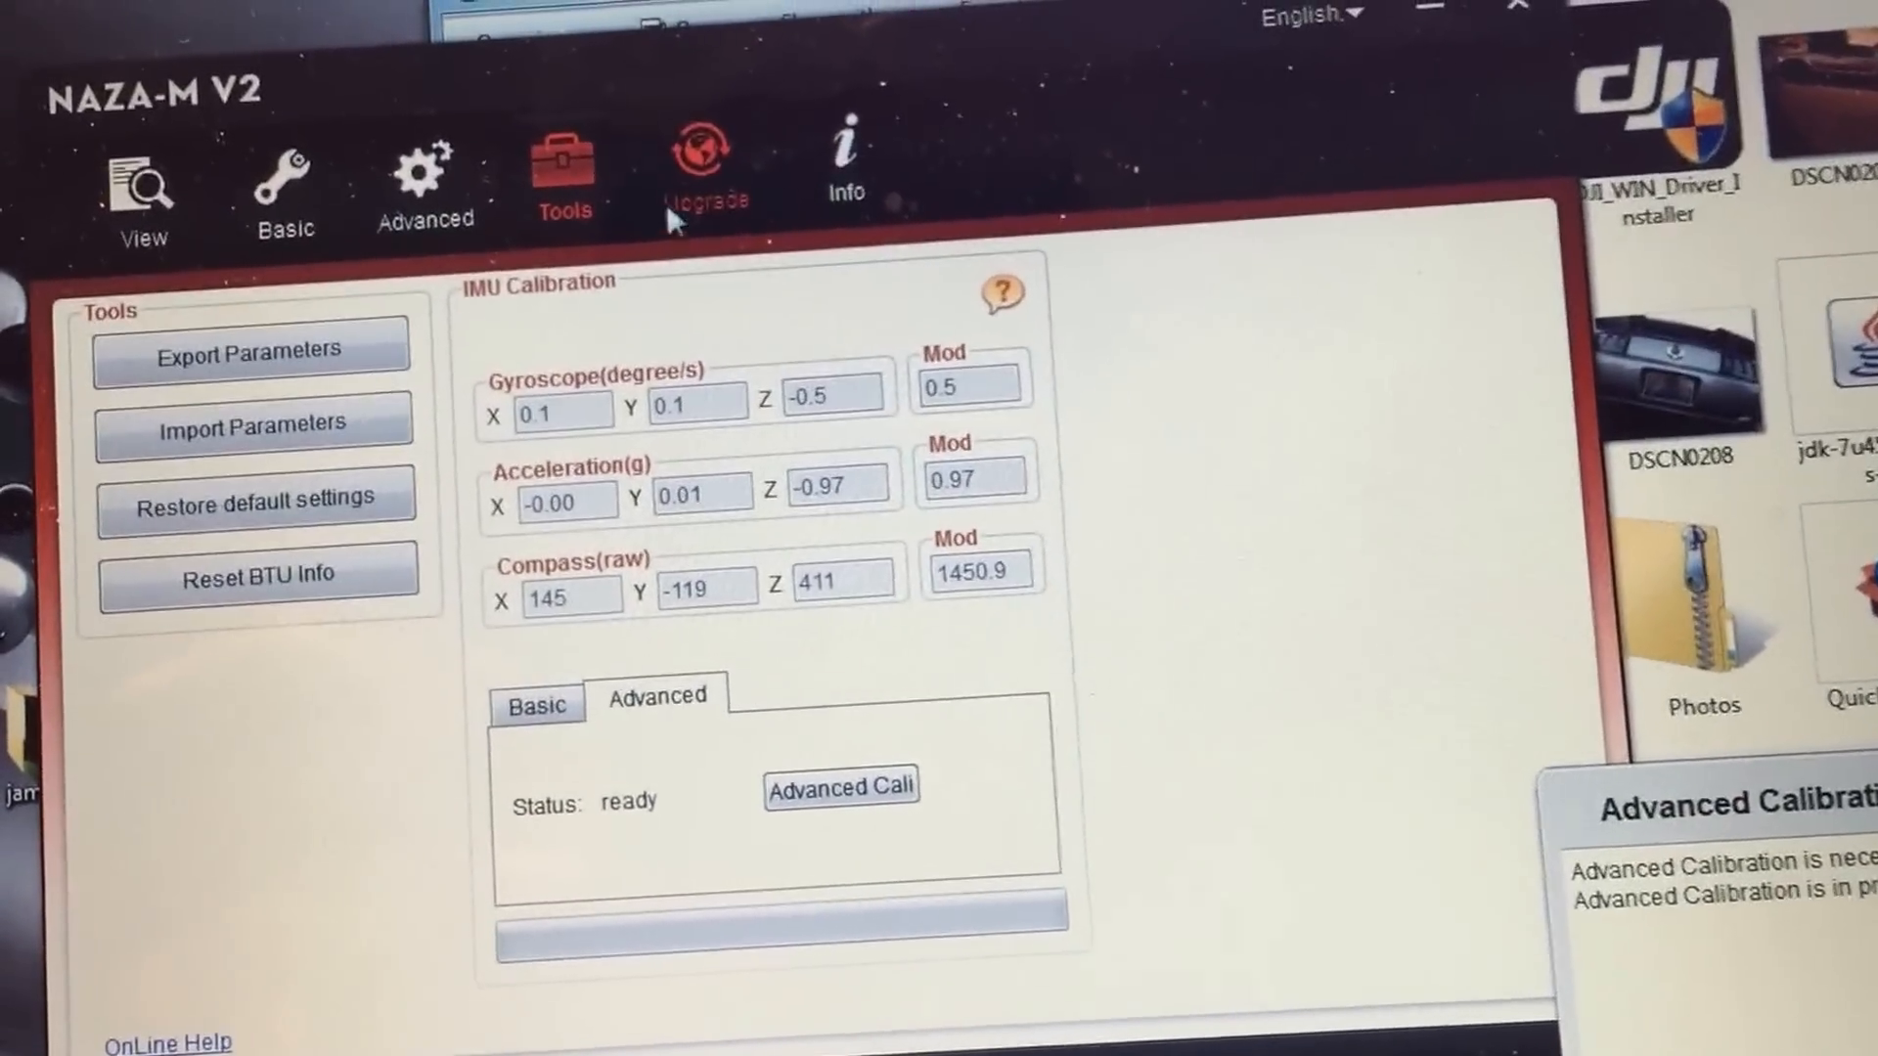
pyautogui.click(693, 174)
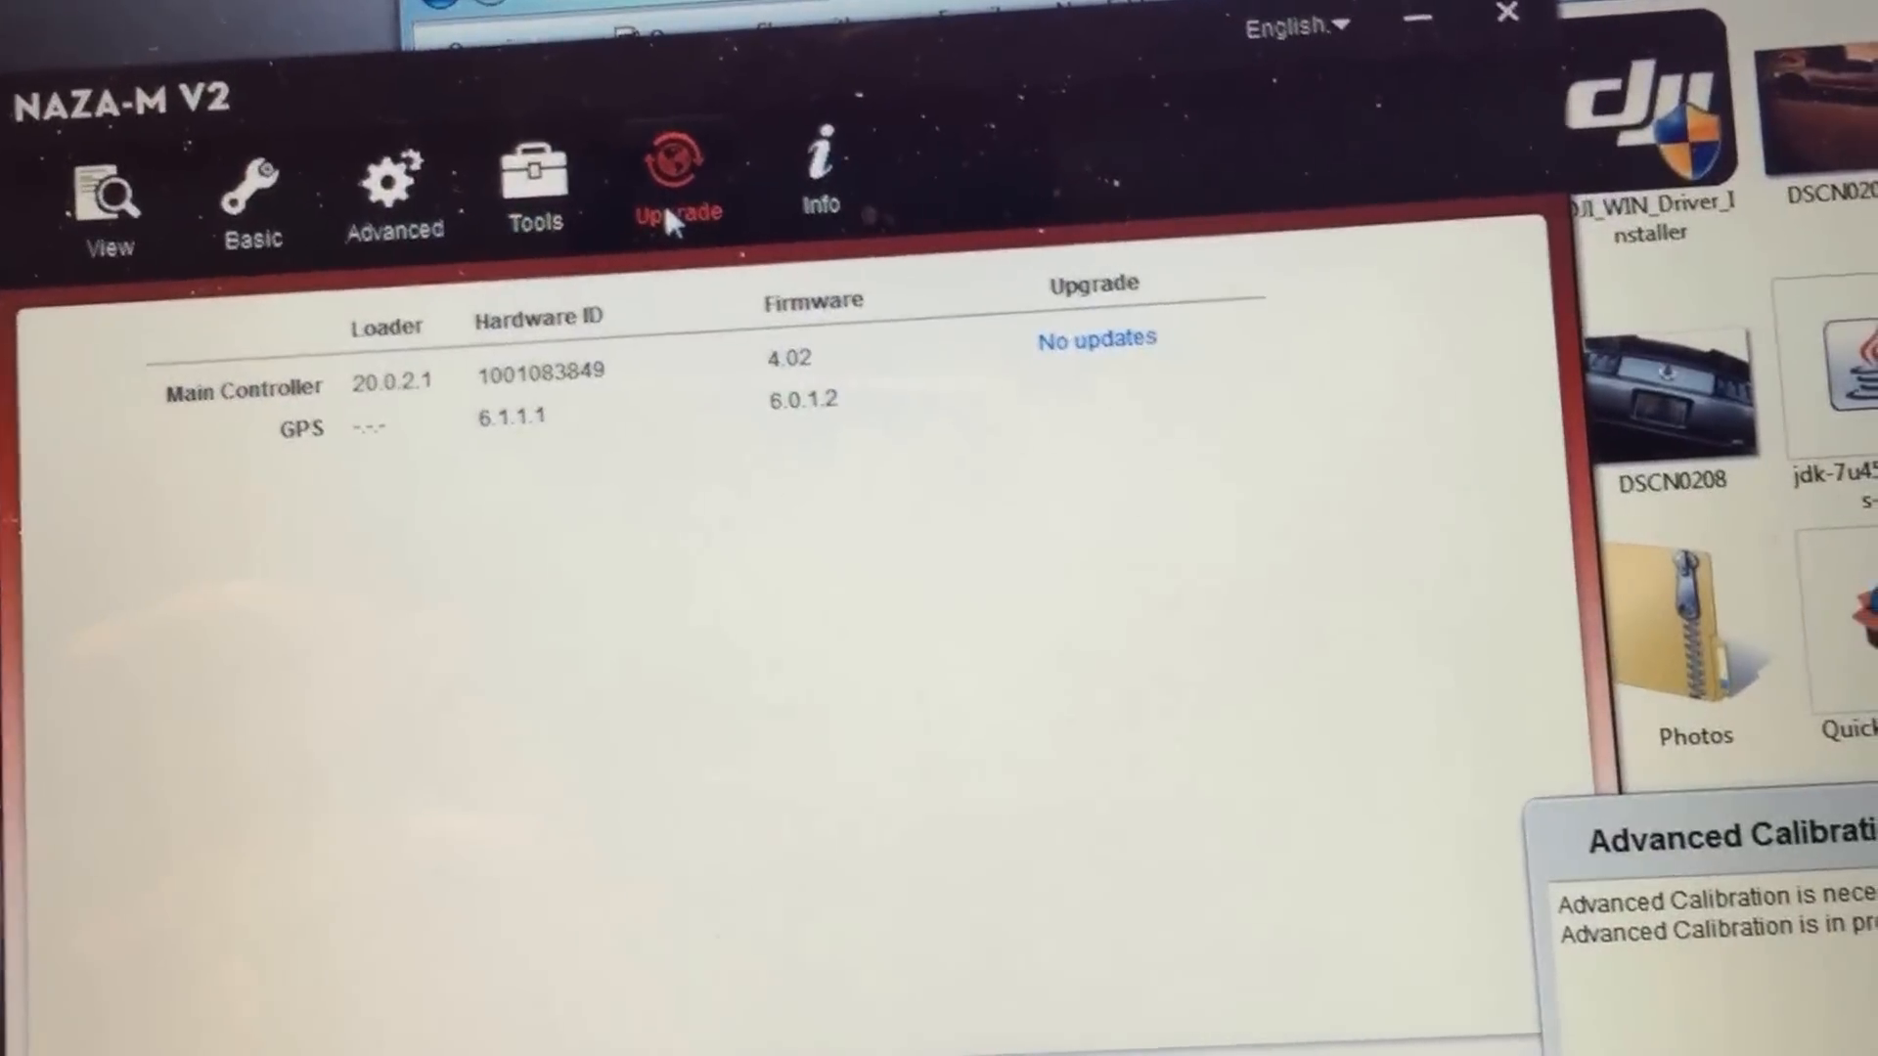